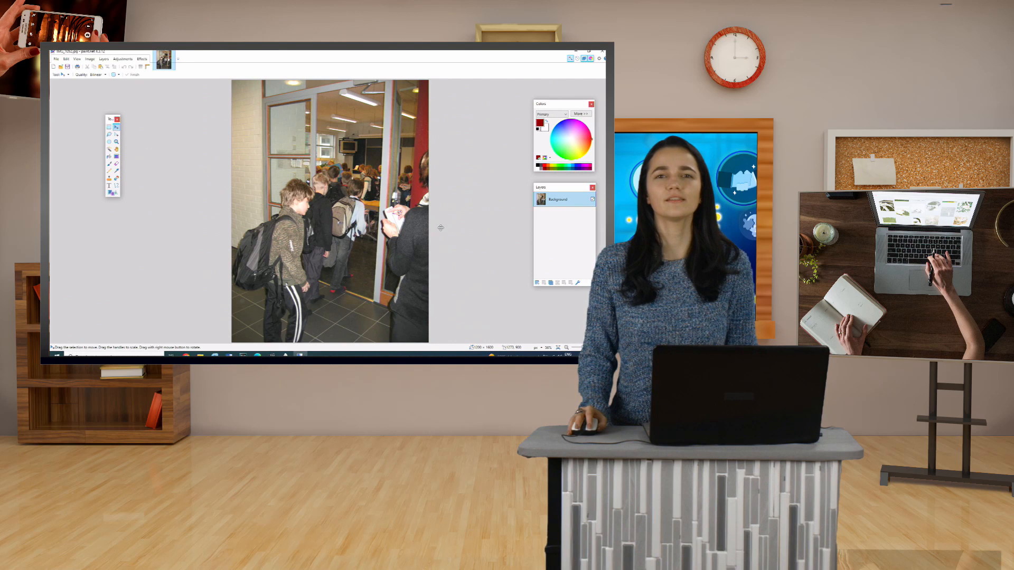
Step: Select a rectangle around the boys walking through the doorway with Rectangle Select
left_click(588, 51)
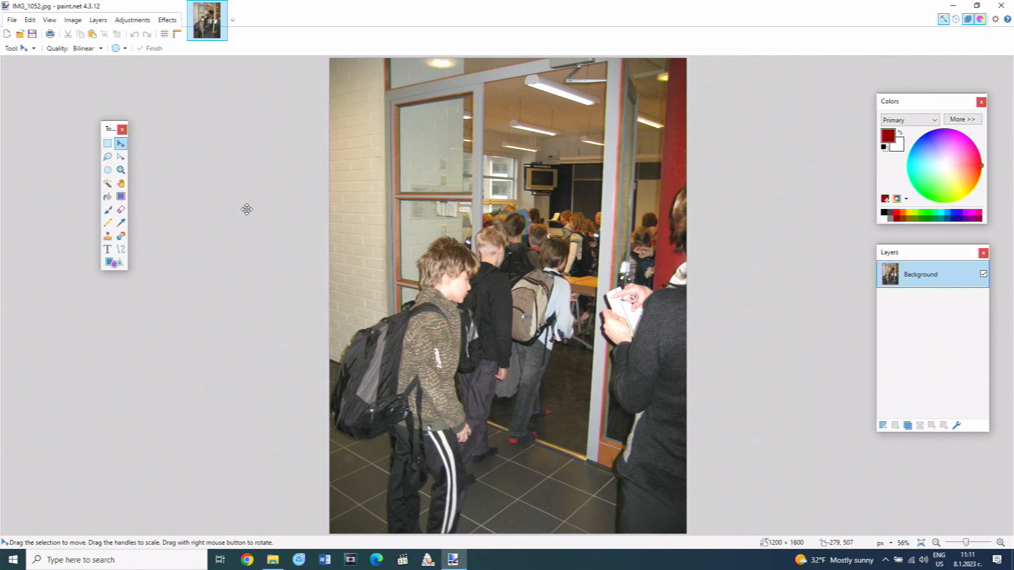
left_click(108, 143)
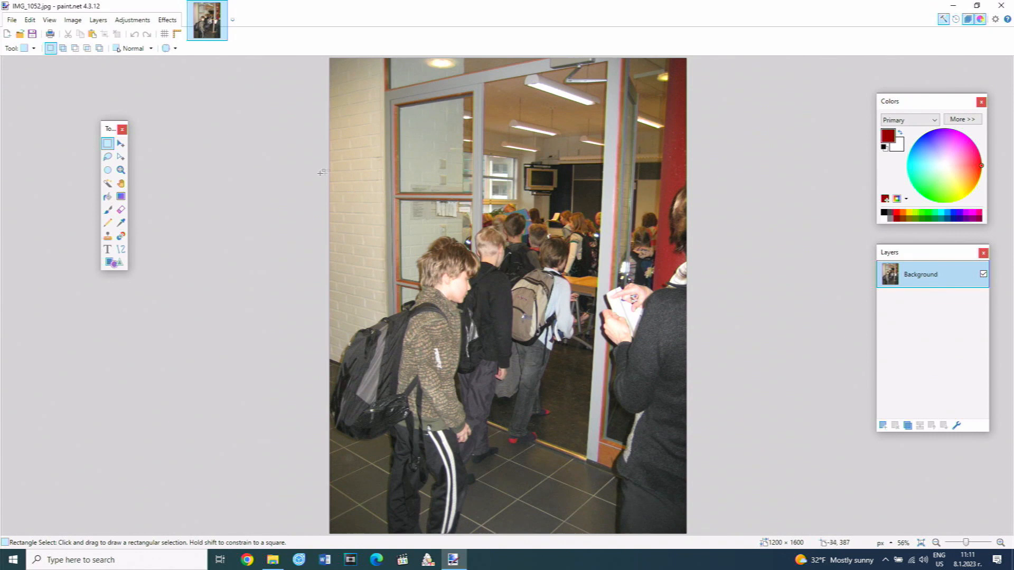
left_click_drag(359, 171, 619, 534)
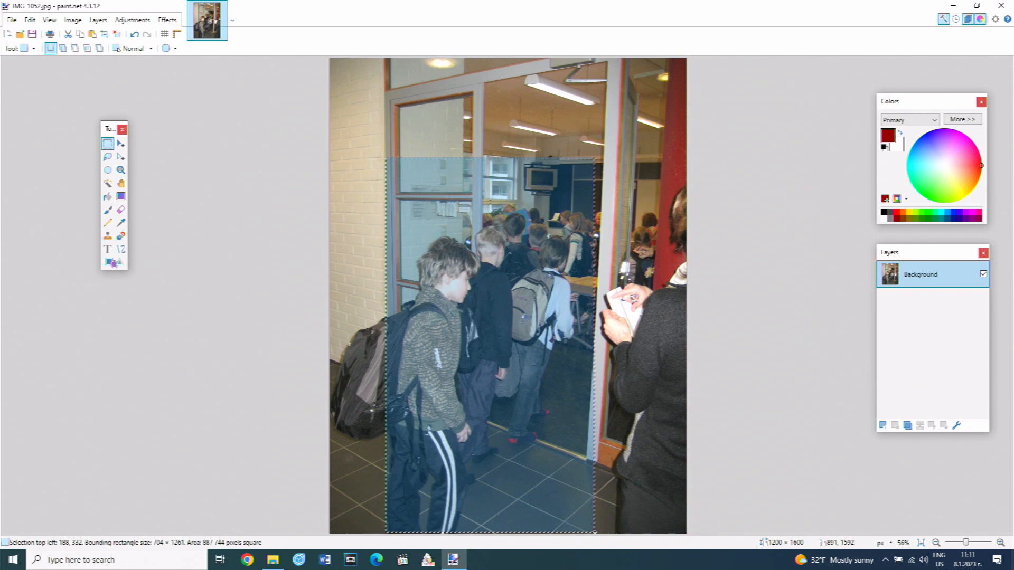
Step: Widen the rectangular selection leftward to include the boy's backpack and part of the wall
left_click(121, 156)
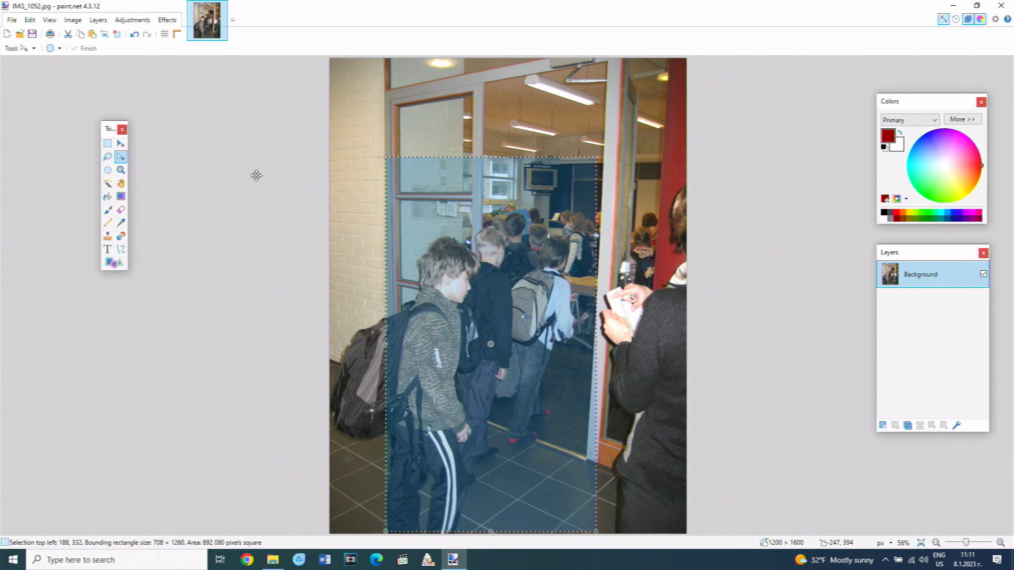
left_click_drag(387, 345, 344, 347)
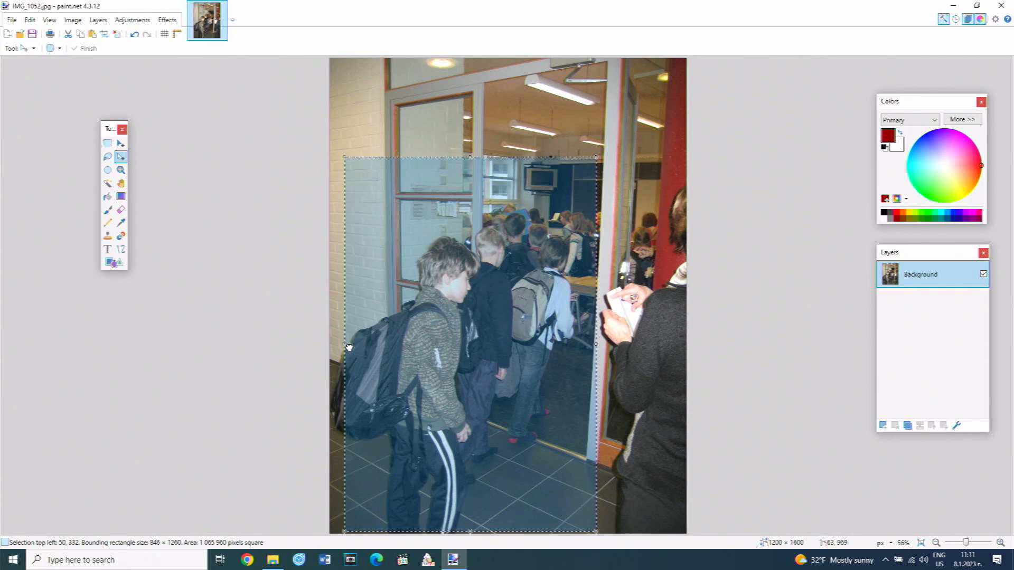
left_click_drag(595, 156, 598, 167)
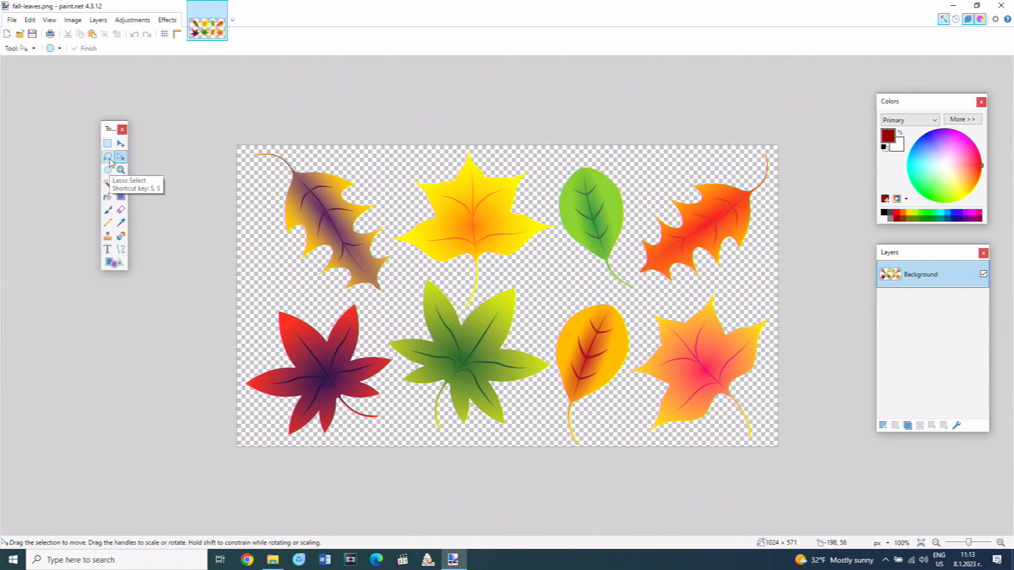
Step: Trace a freehand lasso selection over the autumn leaves
left_click(107, 157)
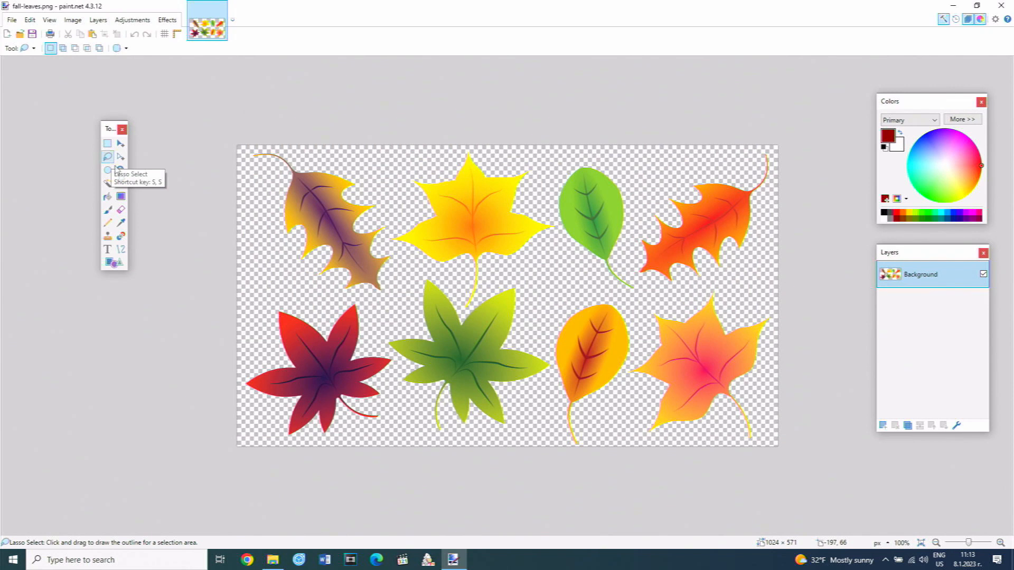
left_click_drag(390, 223, 330, 299)
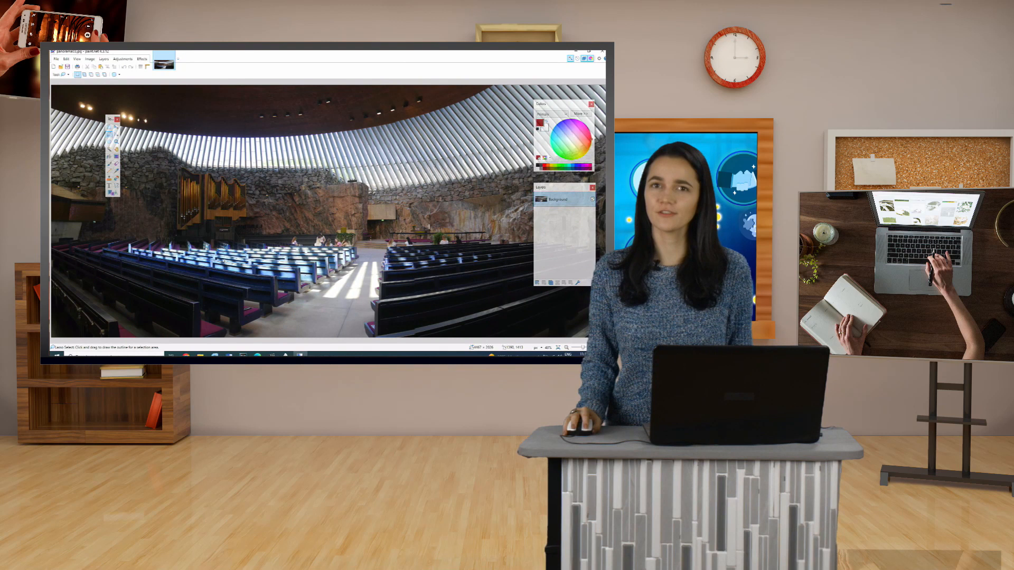
Step: Bring up the Image menu's whole-image commands for the church panorama
left_click(589, 51)
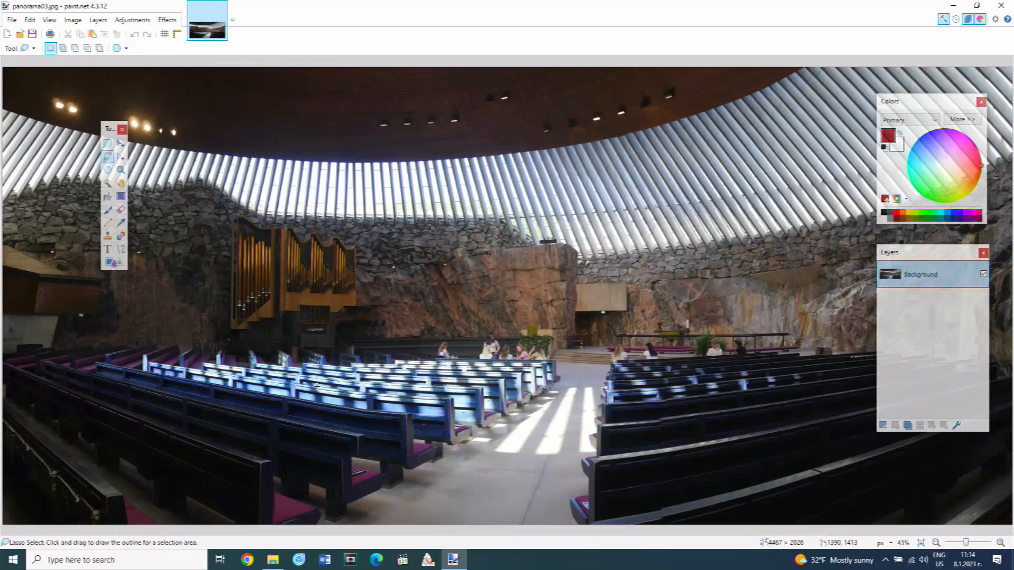
mouse_move(807, 540)
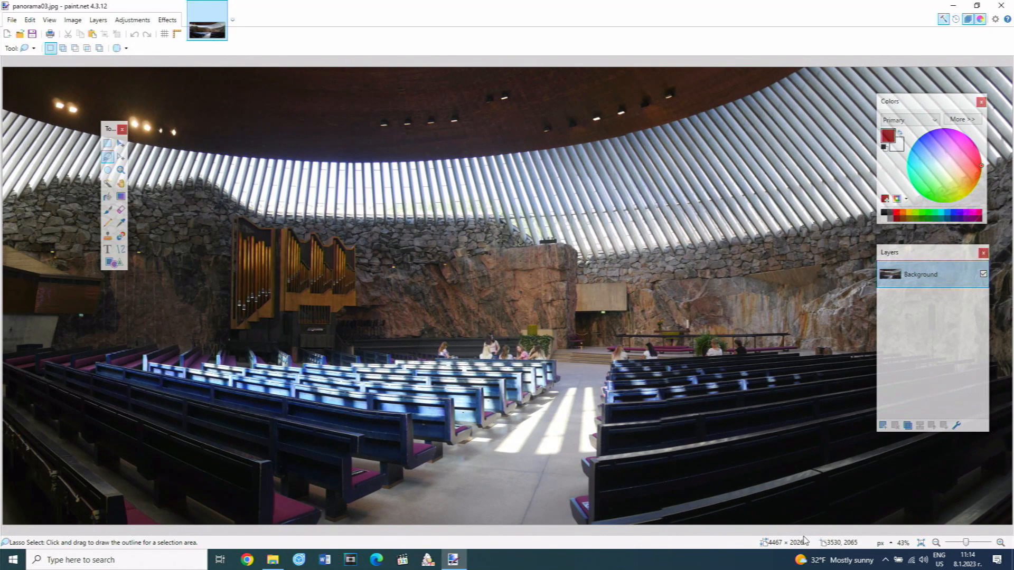
mouse_move(811, 545)
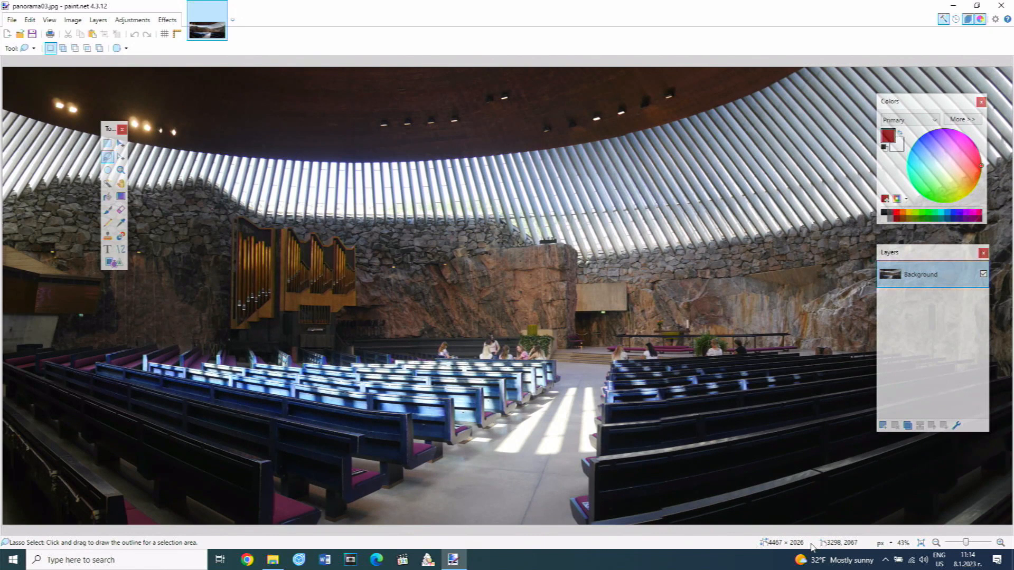
left_click(73, 19)
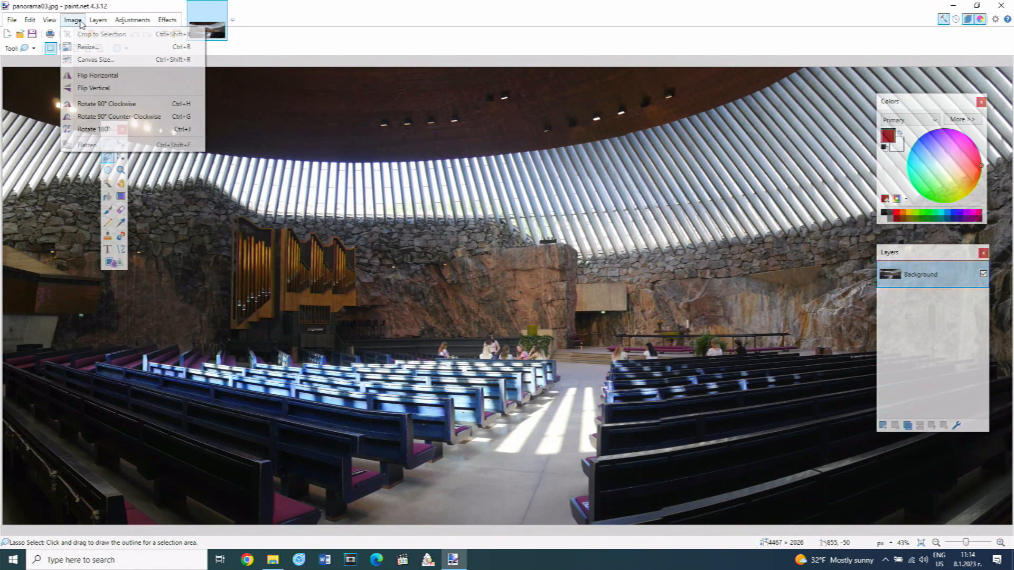
left_click(85, 47)
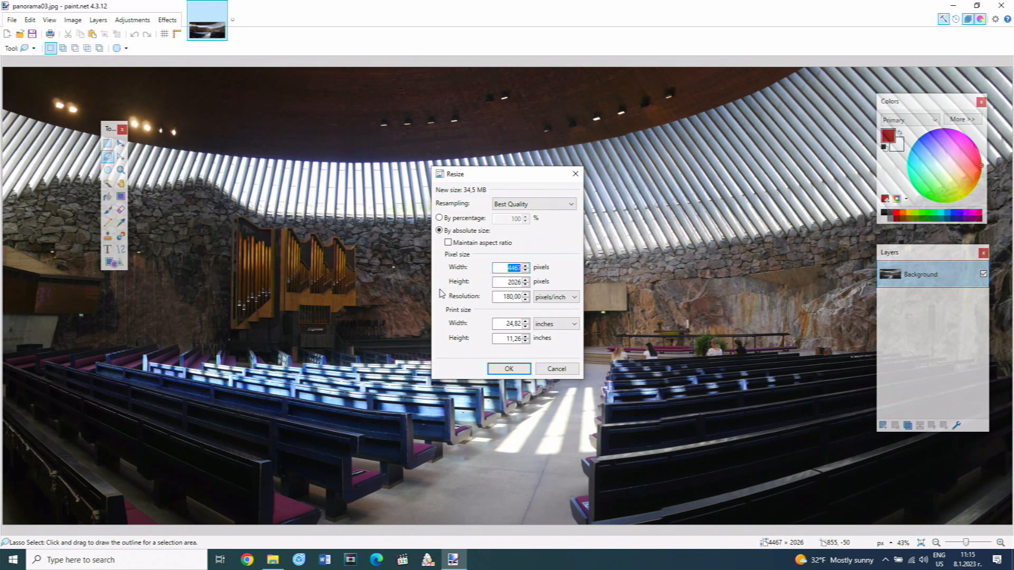
left_click(439, 217)
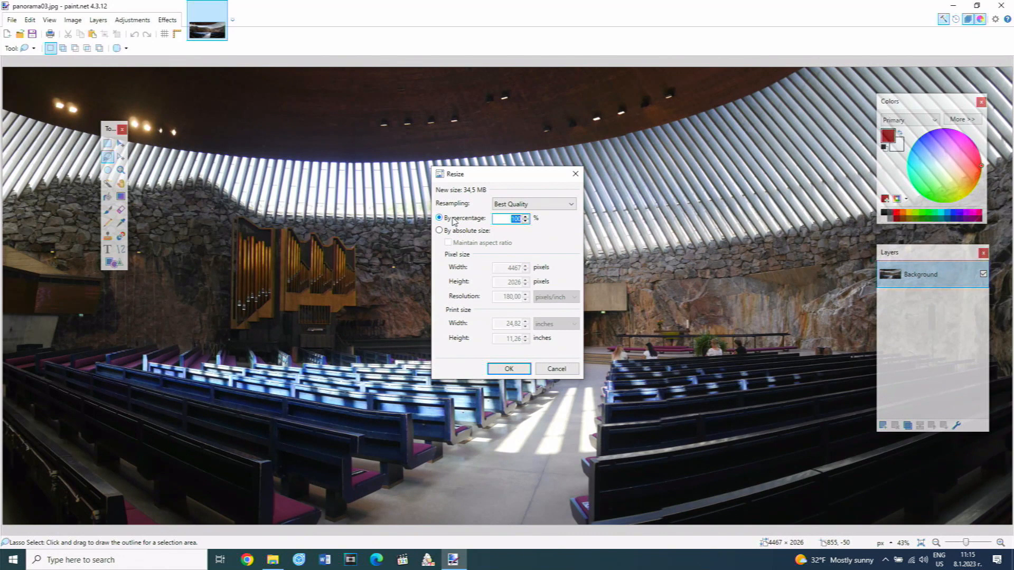
type("20")
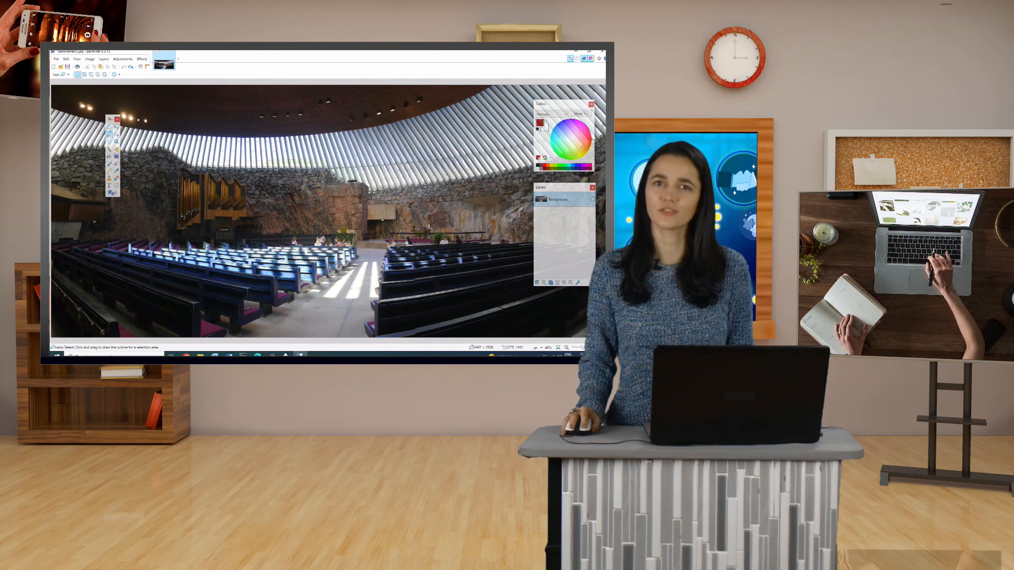
Step: Resize the panorama by absolute size to 1900 × 1500 pixels without maintaining aspect ratio
left_click(597, 50)
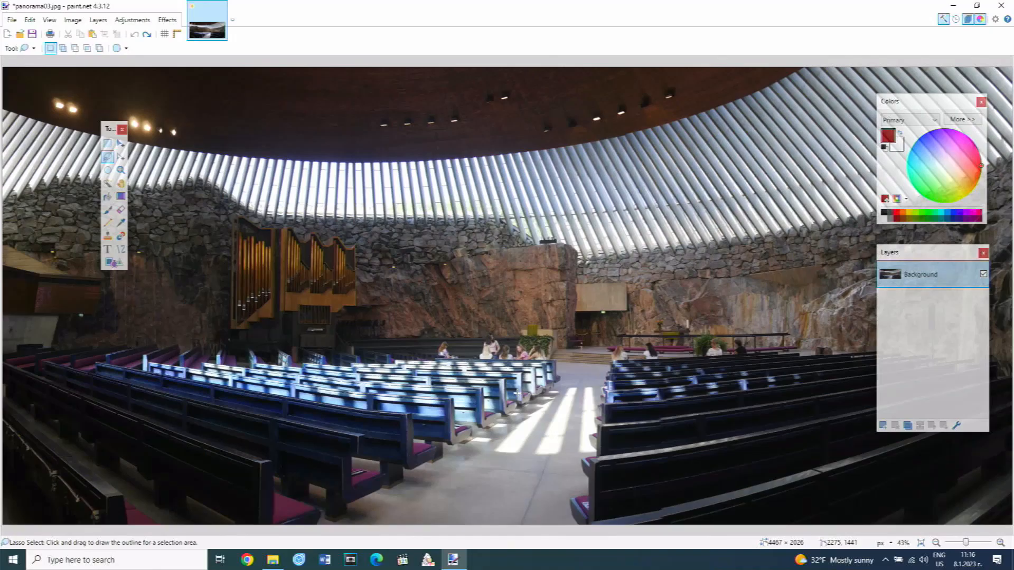
left_click(73, 19)
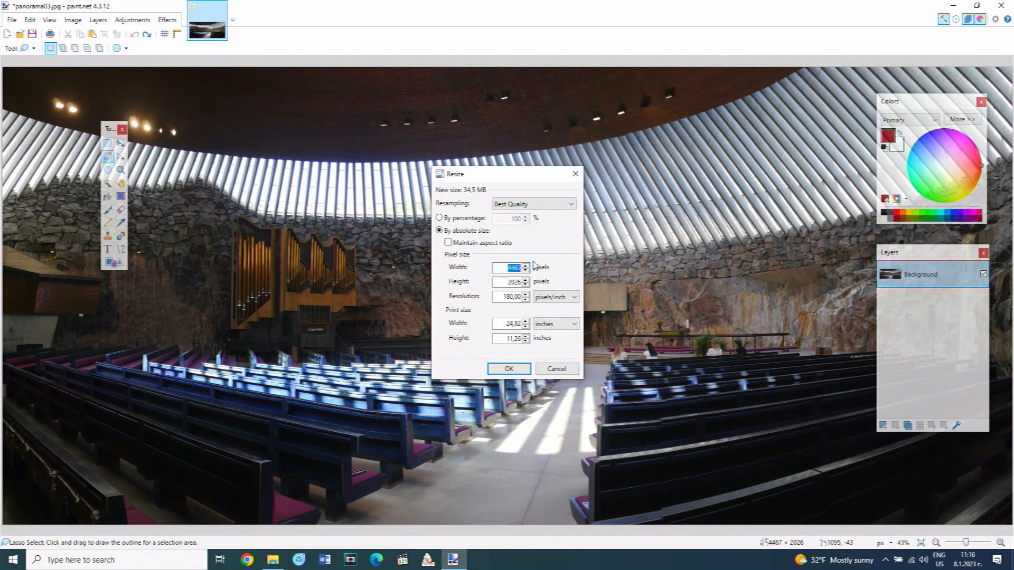
left_click(447, 243)
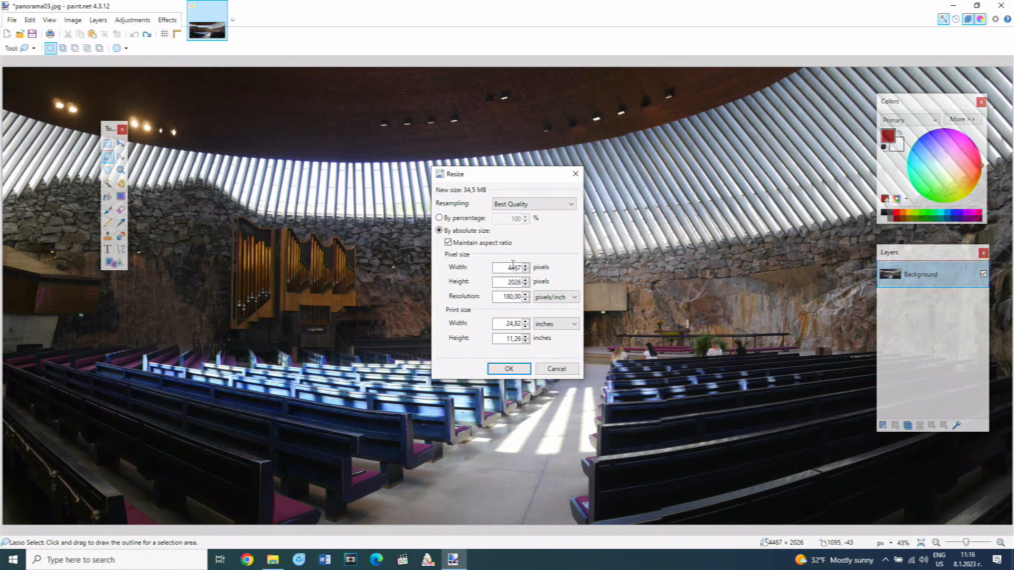
type("1900")
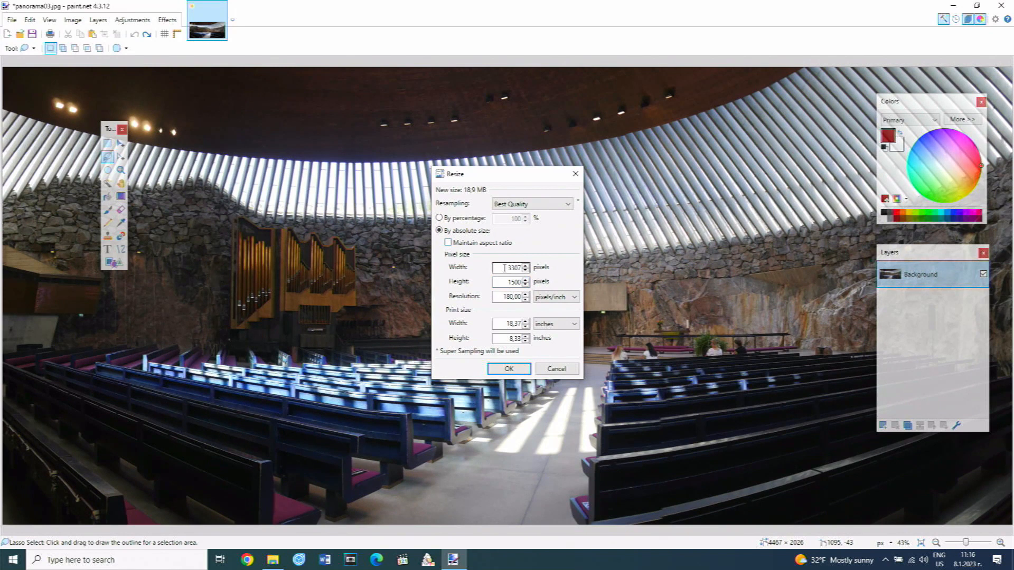
left_click(508, 368)
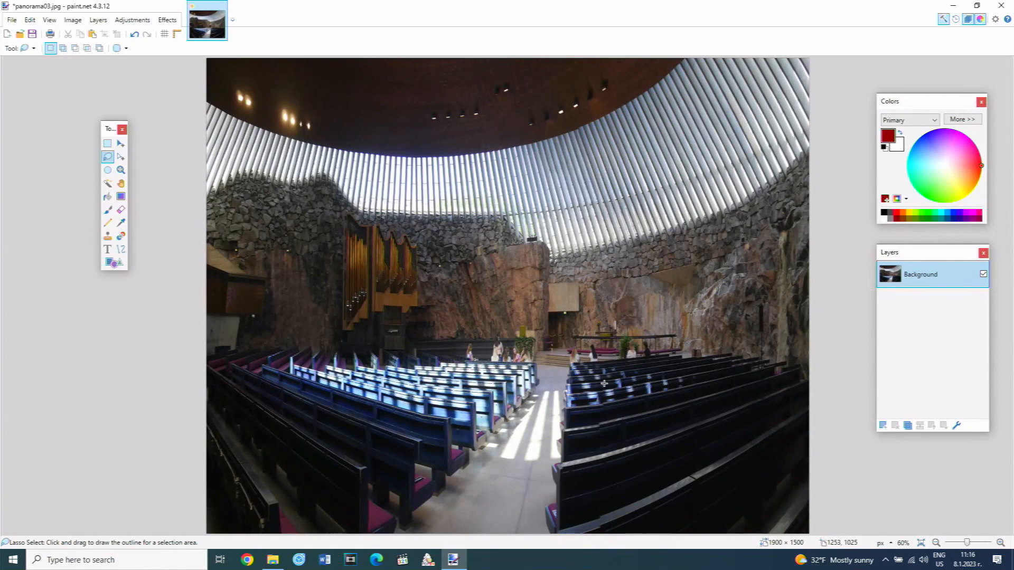